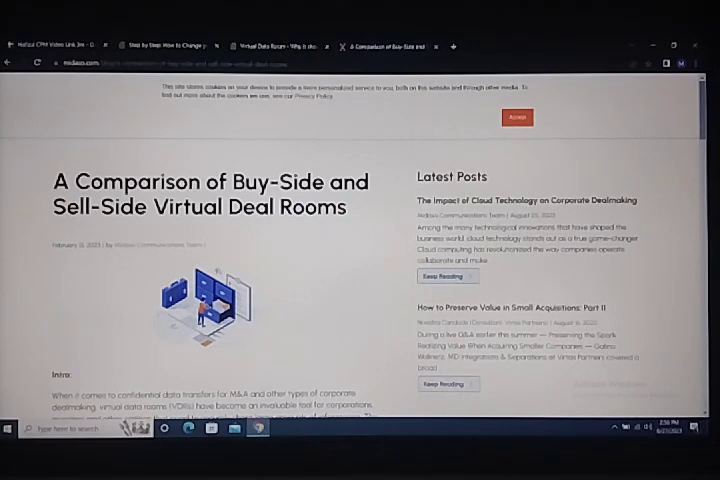
scroll("down", 3)
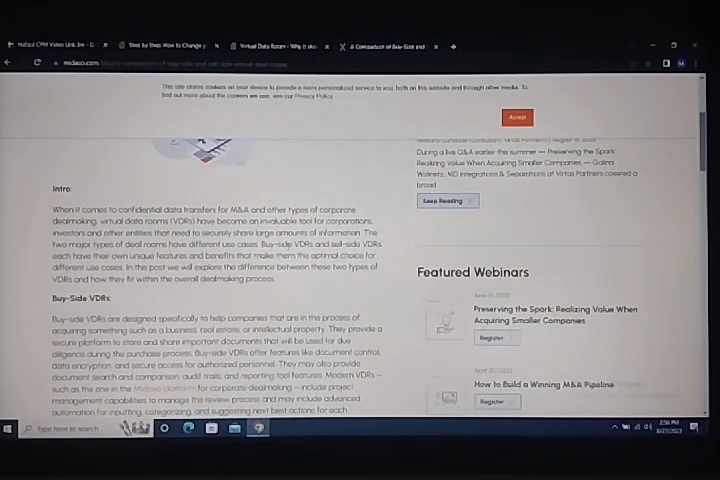